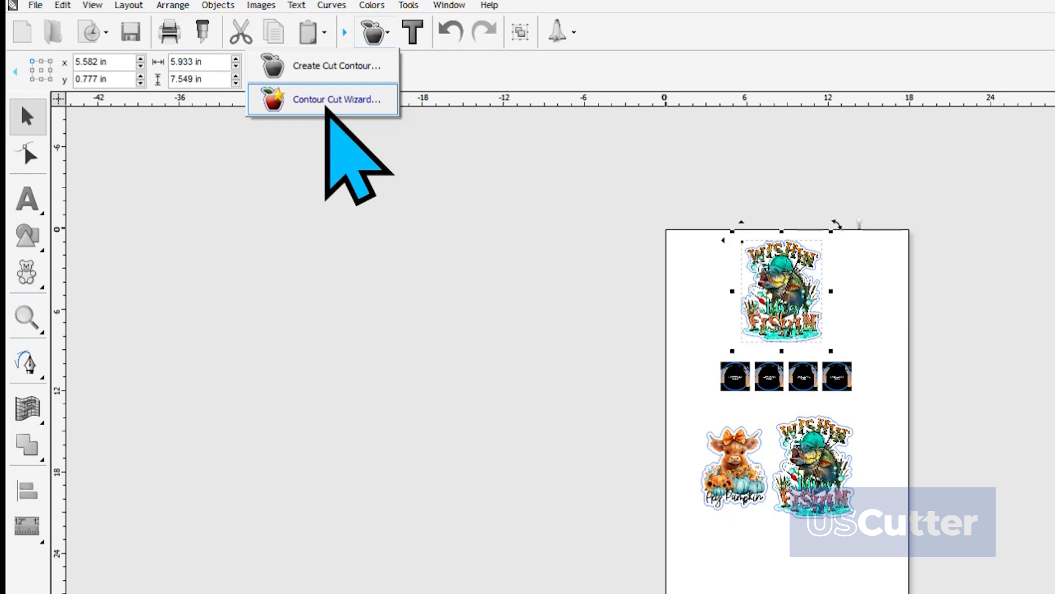
Launch the Contour Cut Wizard from the toolbar, keeping Save PDF as the printing device.
click(338, 99)
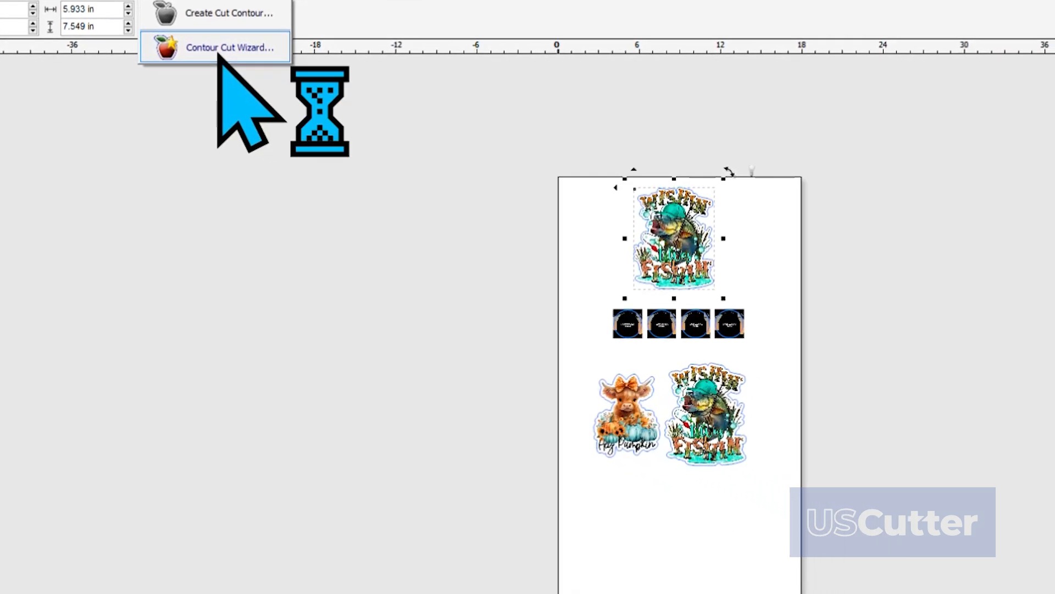
click(231, 47)
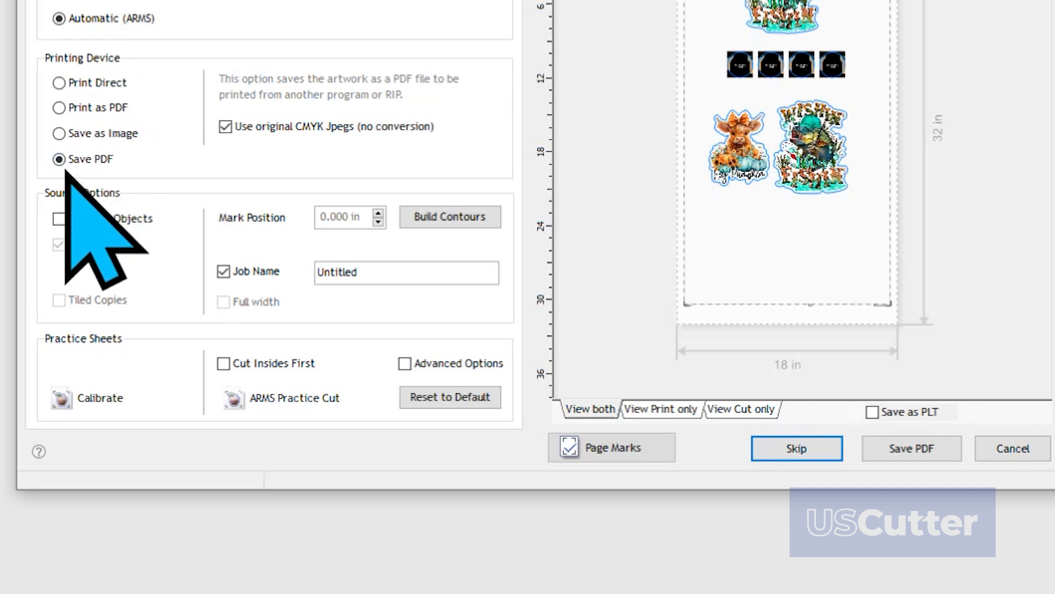
click(59, 82)
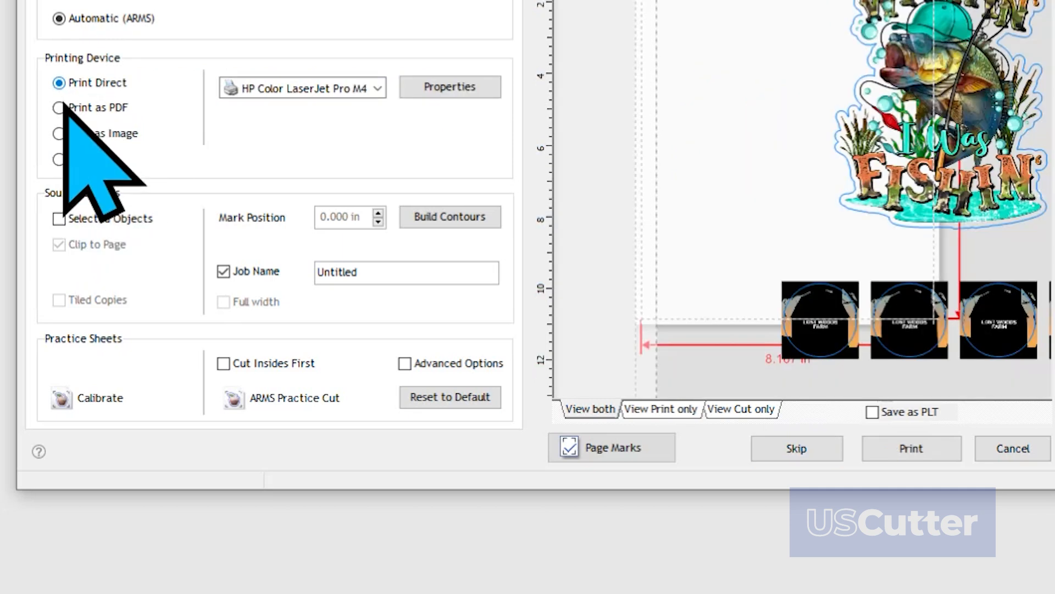
click(378, 88)
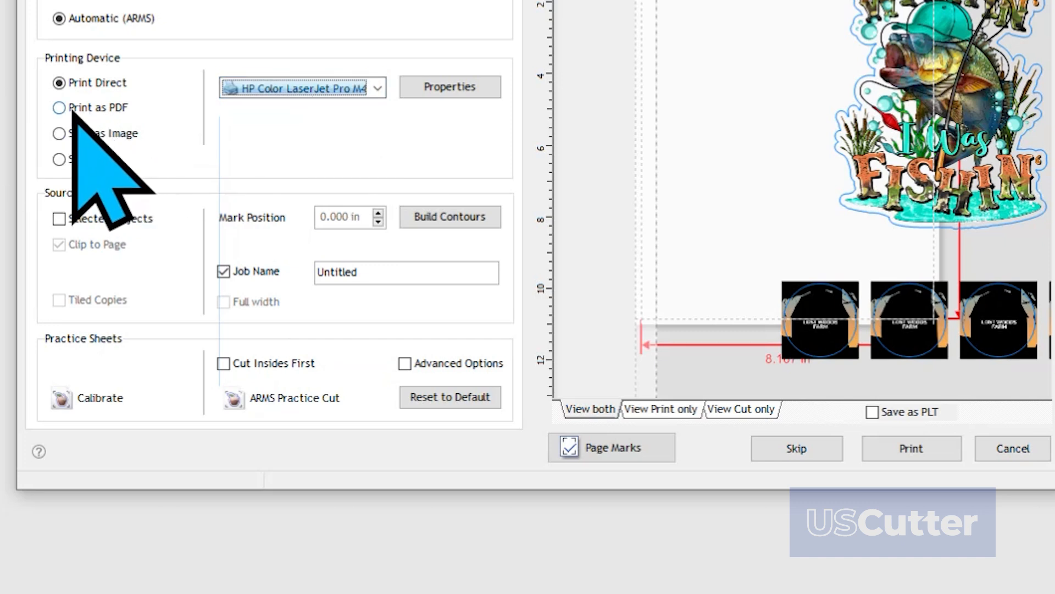
click(59, 108)
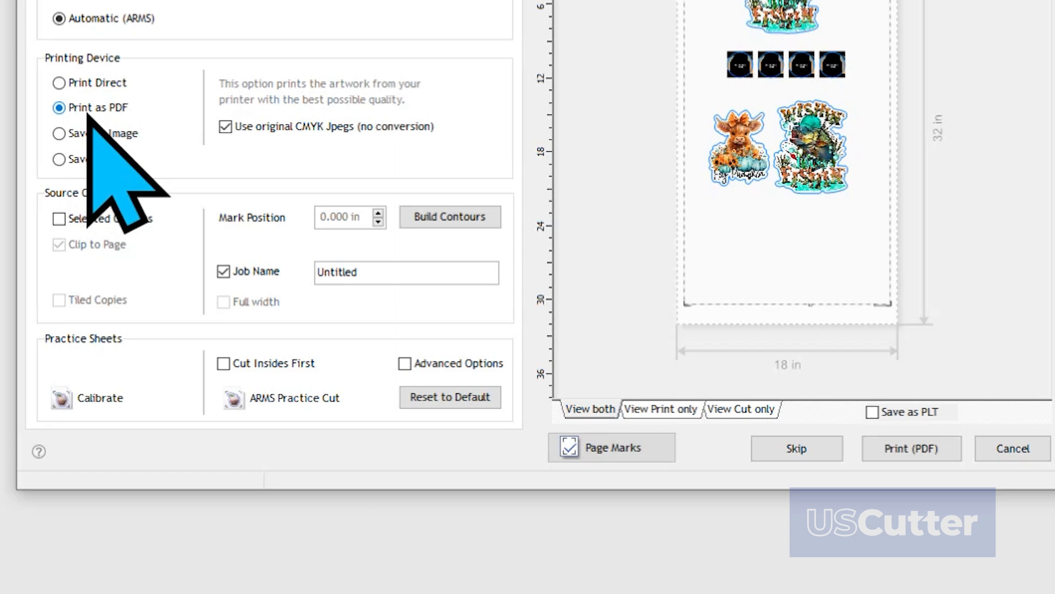
click(60, 83)
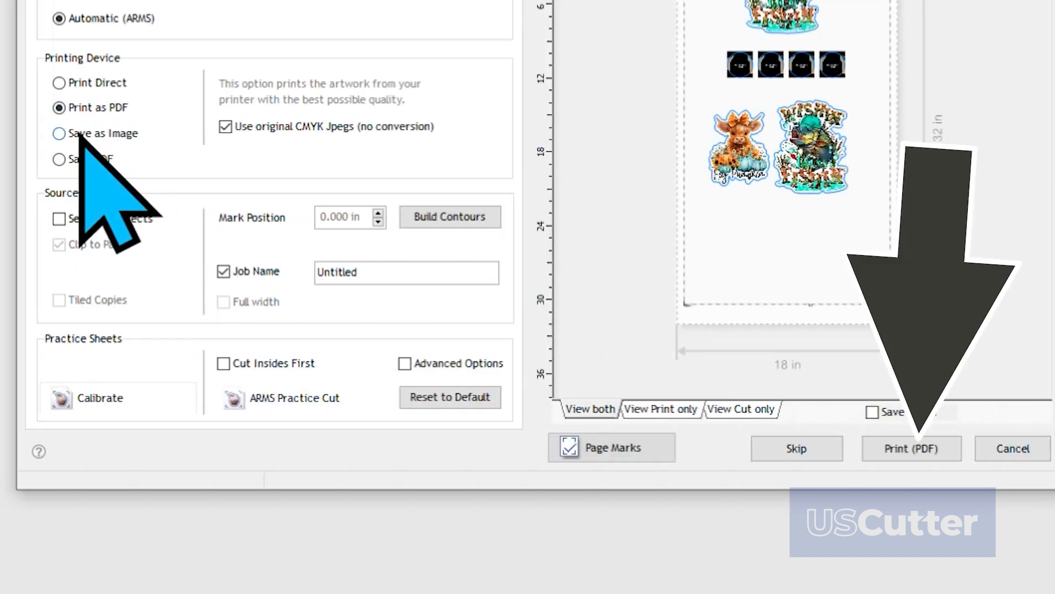
click(59, 133)
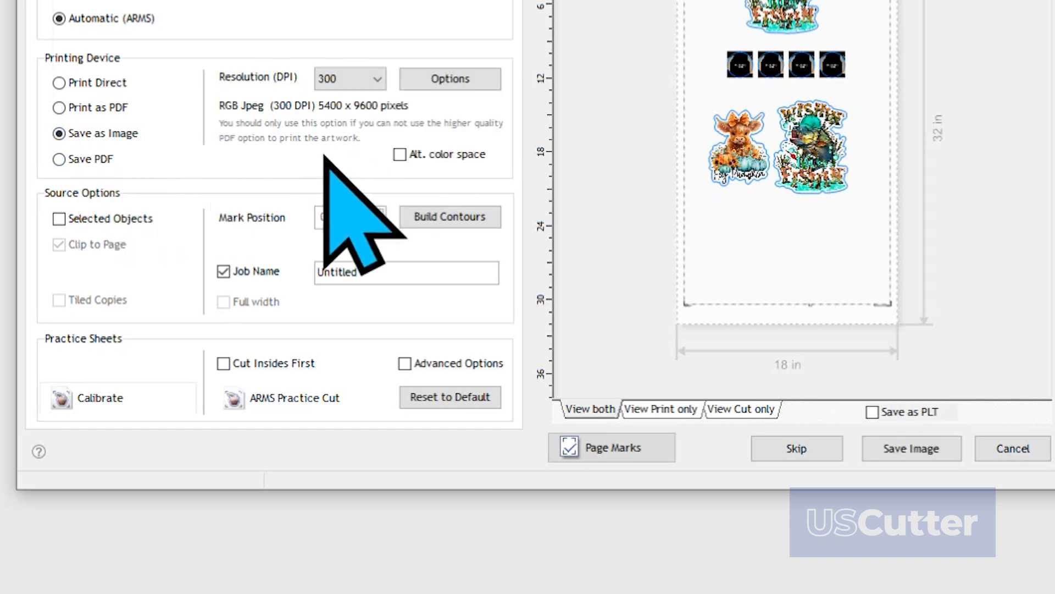
click(59, 159)
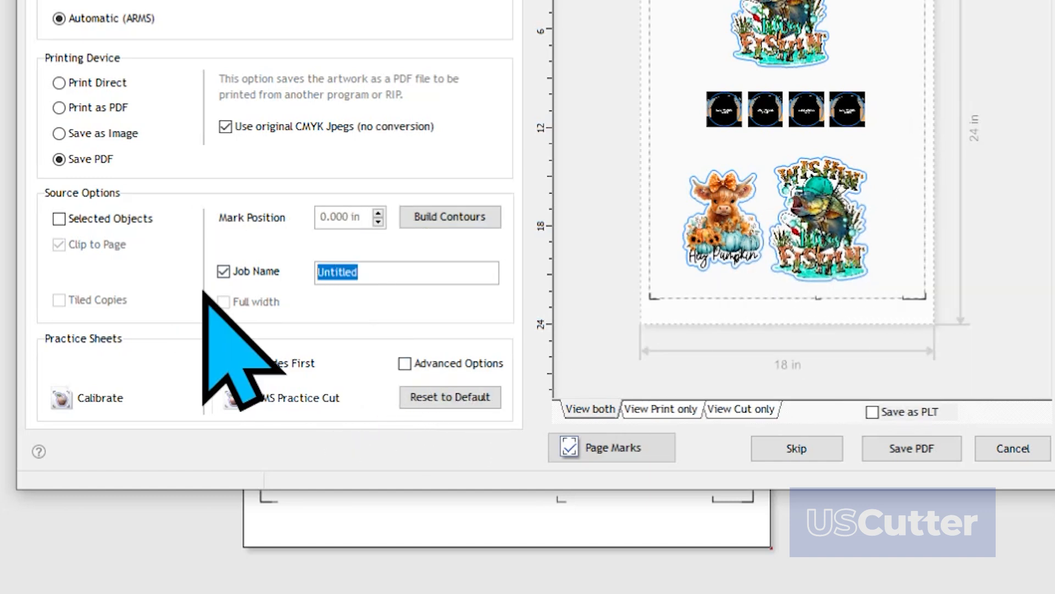
Replace the job name 'Untitled' with a new name starting MH200.
text(W)
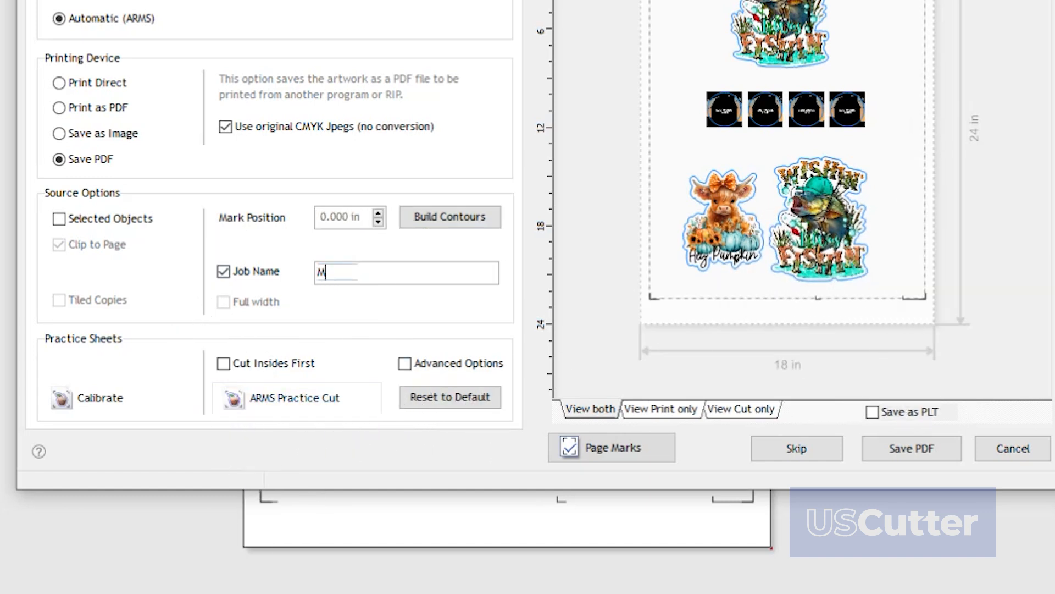
text(H200)
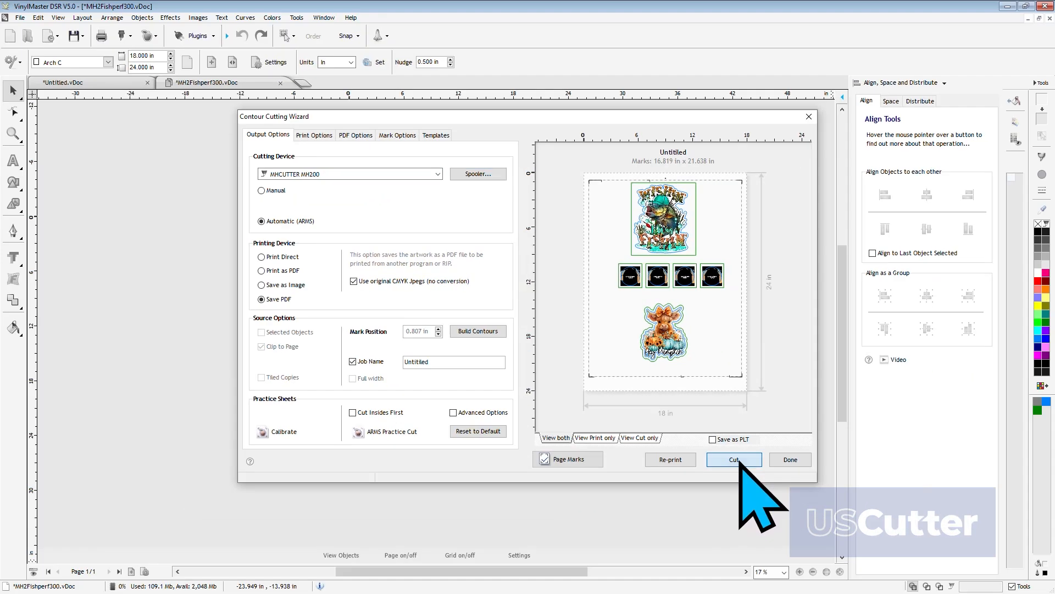
Start the cut job and continue past the Align Cutfile Wizard's positioning prompt.
click(733, 459)
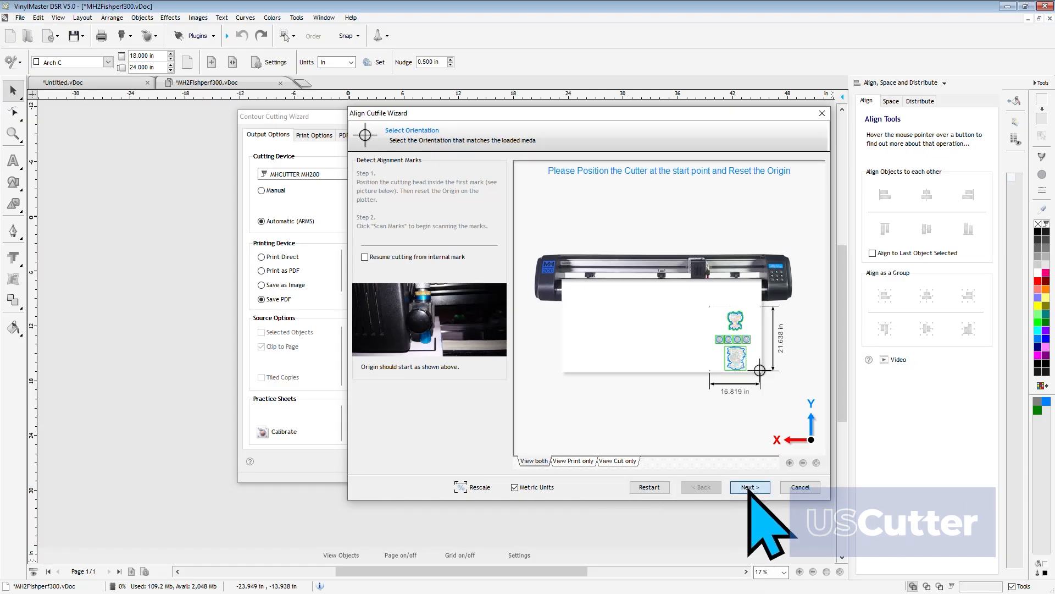
click(749, 486)
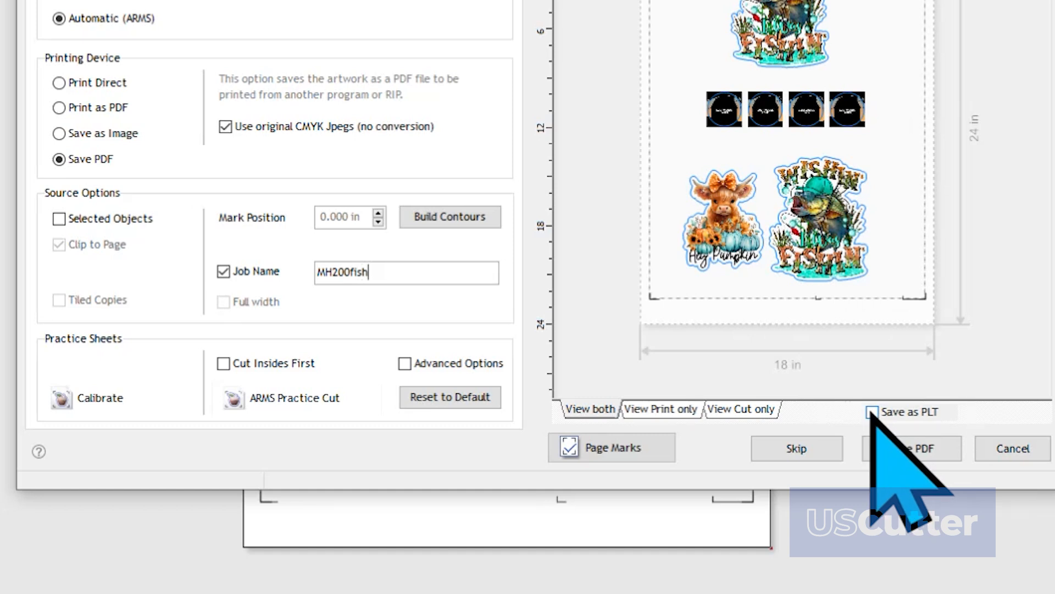
Enable Save as PLT and save the job's cut path as a PLT file on drive G:.
click(874, 412)
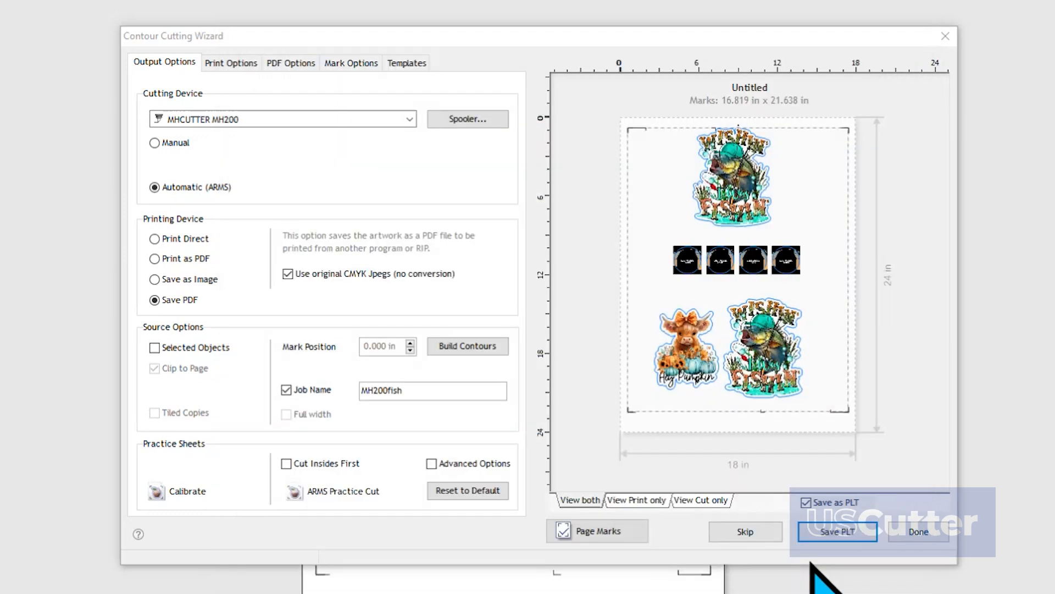
click(837, 531)
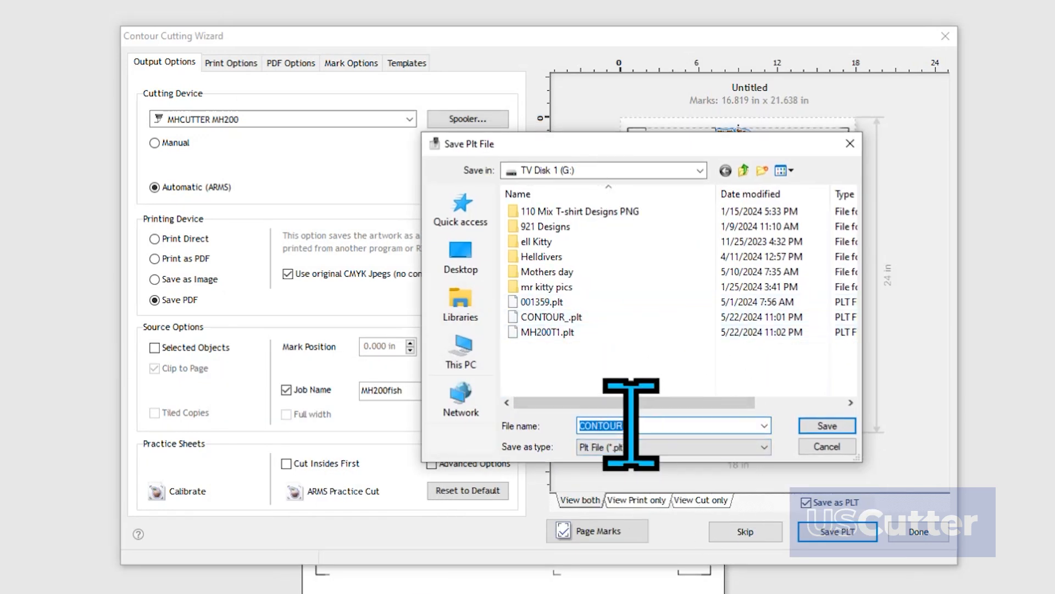
click(826, 426)
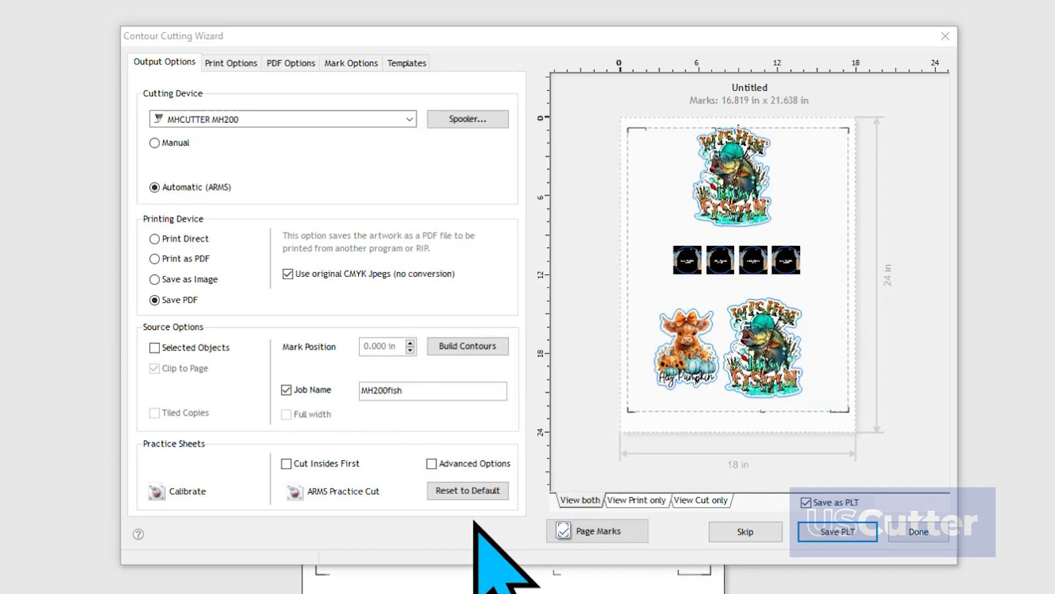